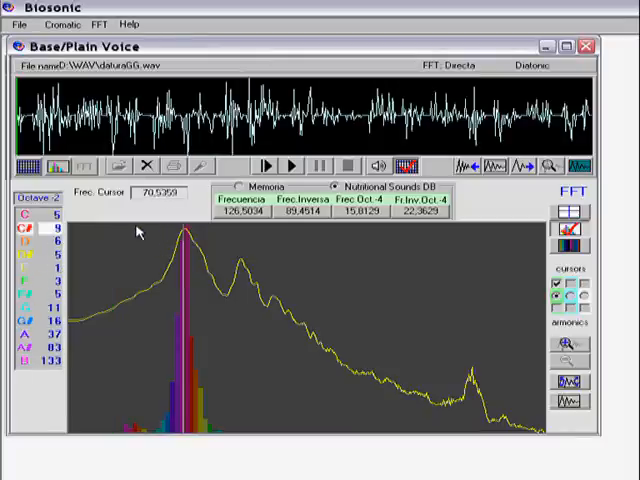
# Place the frequency cursor on the 128 Hz peak and read frequencies along the harmonic lines
pyautogui.click(176, 268)
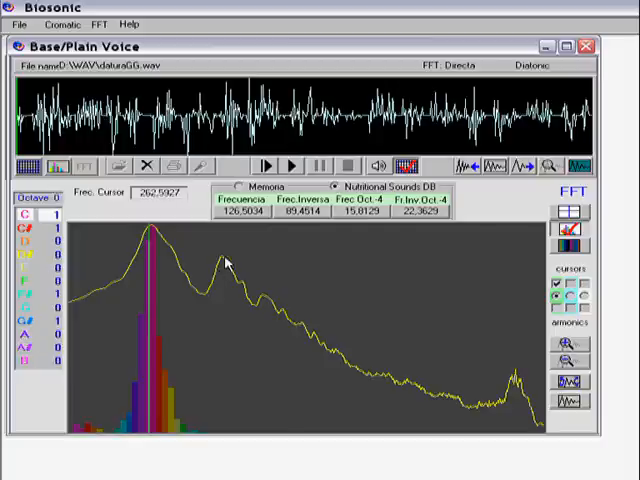
pyautogui.click(152, 230)
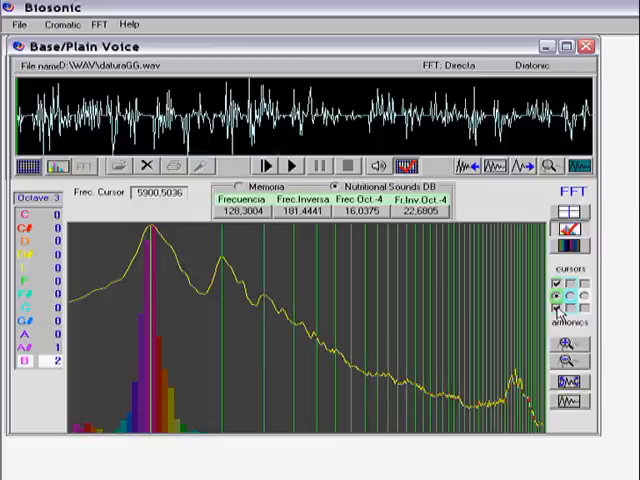
pyautogui.click(228, 260)
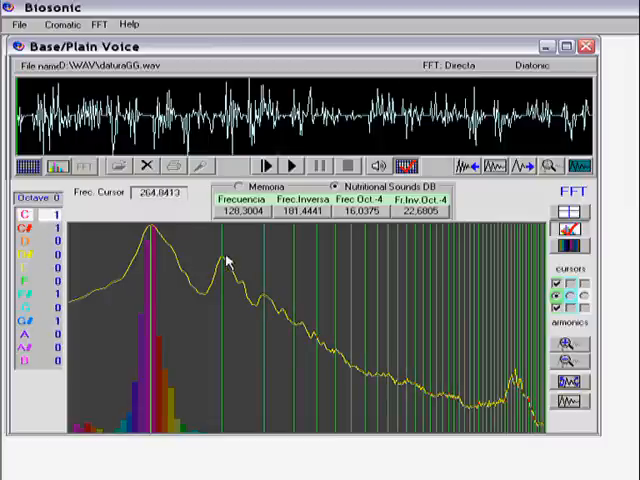
pyautogui.click(228, 262)
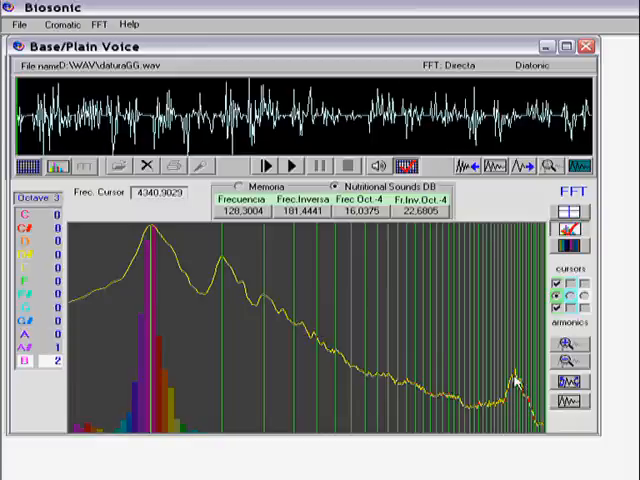
pyautogui.moveTo(520, 380)
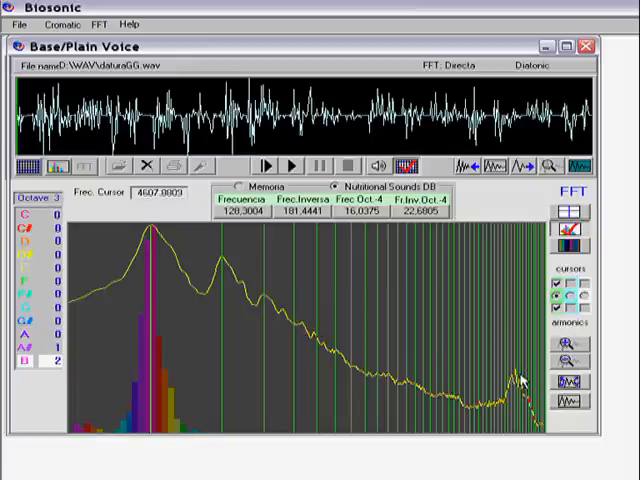
pyautogui.moveTo(520, 384)
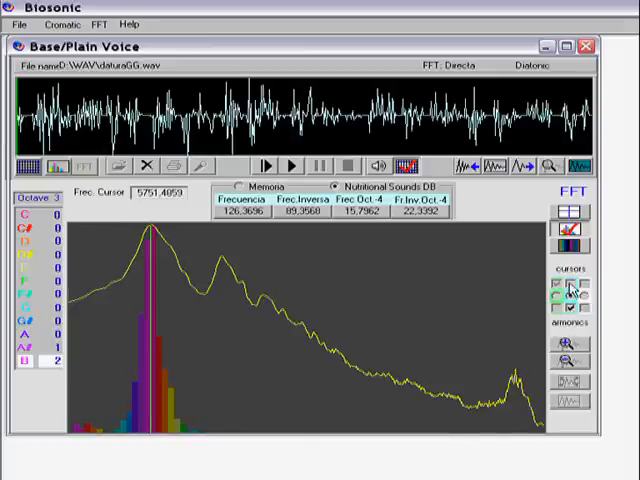
# Redraw the harmonic overlay from a fundamental of about 126 Hz
pyautogui.click(570, 300)
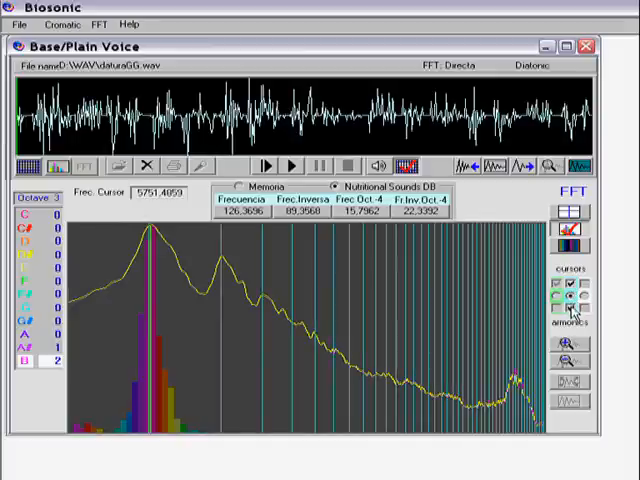
pyautogui.click(496, 364)
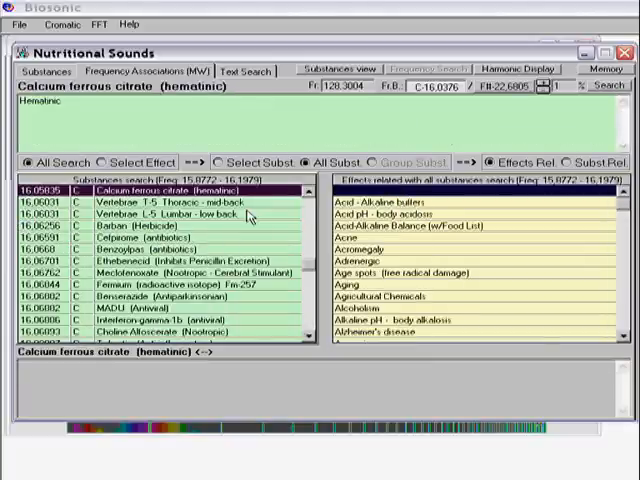
# Search the Nutritional Sounds database near 16 Hz and select Uric acid to see its Arthritis effect
pyautogui.click(16, 24)
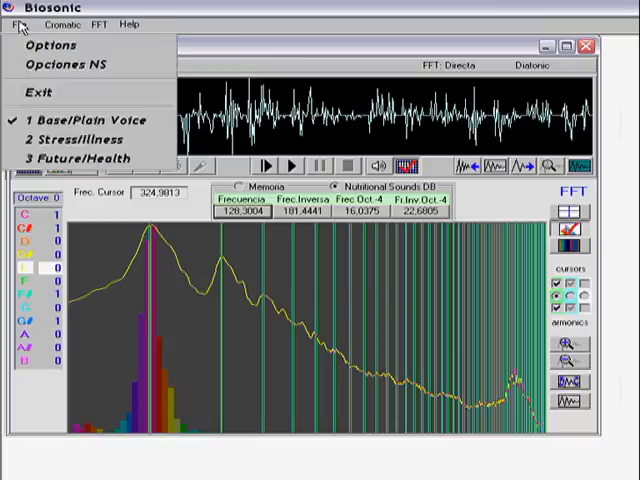
pyautogui.moveTo(64, 64)
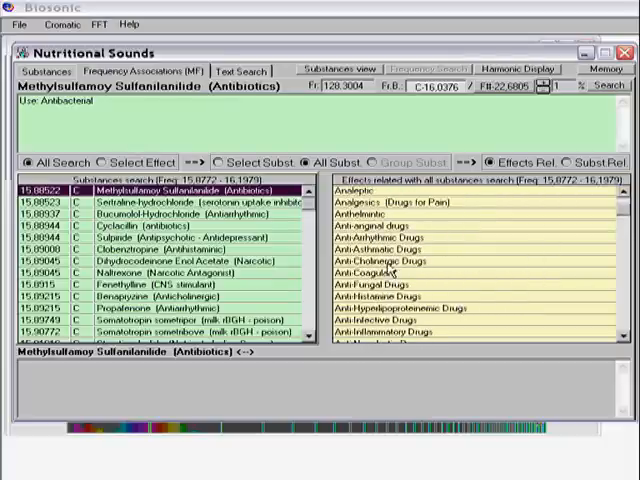
pyautogui.click(394, 260)
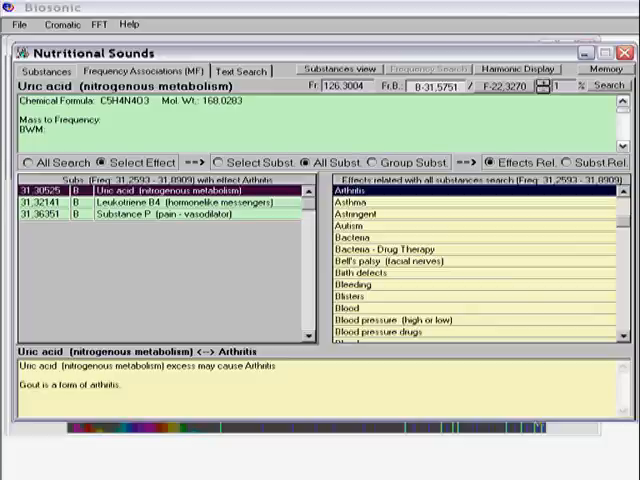
pyautogui.moveTo(390, 200)
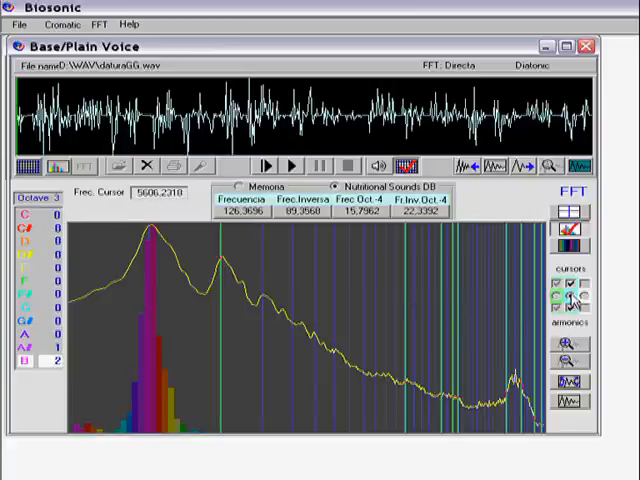
# Mark the peak near 125 Hz and cover the spectrum with a denser harmonic set
pyautogui.click(150, 232)
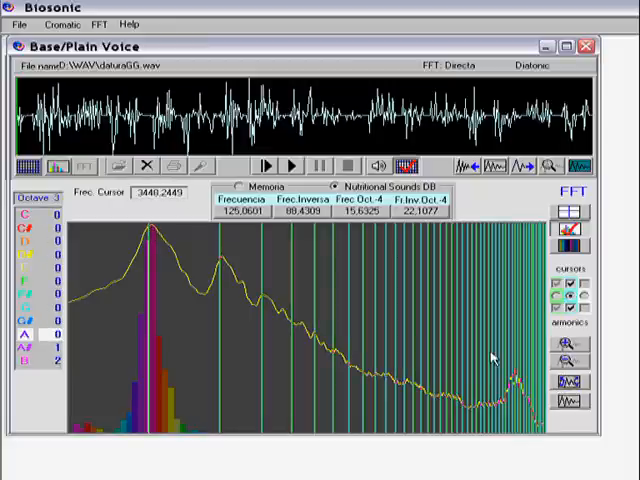
pyautogui.click(256, 270)
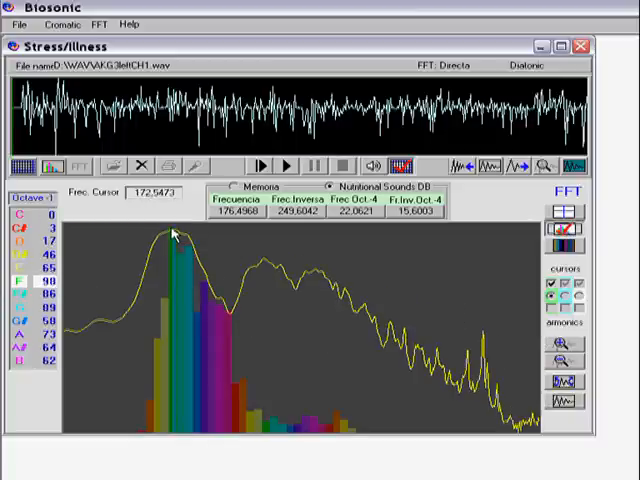
pyautogui.moveTo(176, 236)
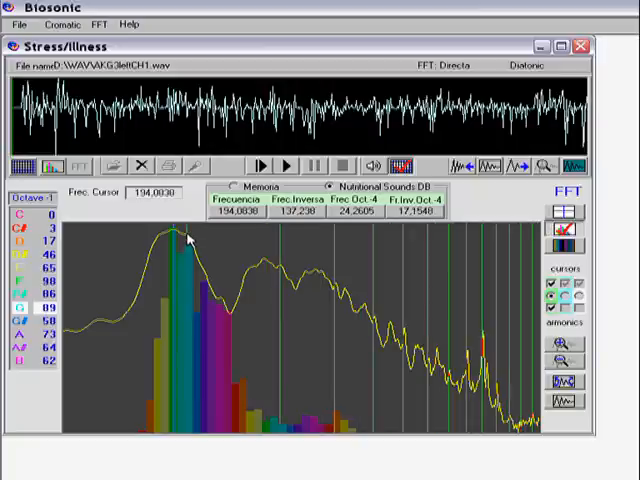
# Set the frequency cursor on the second recording's main peak near 194 Hz
pyautogui.click(176, 240)
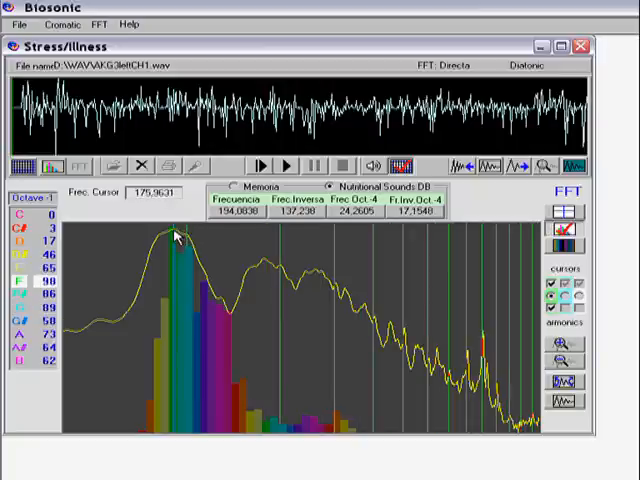